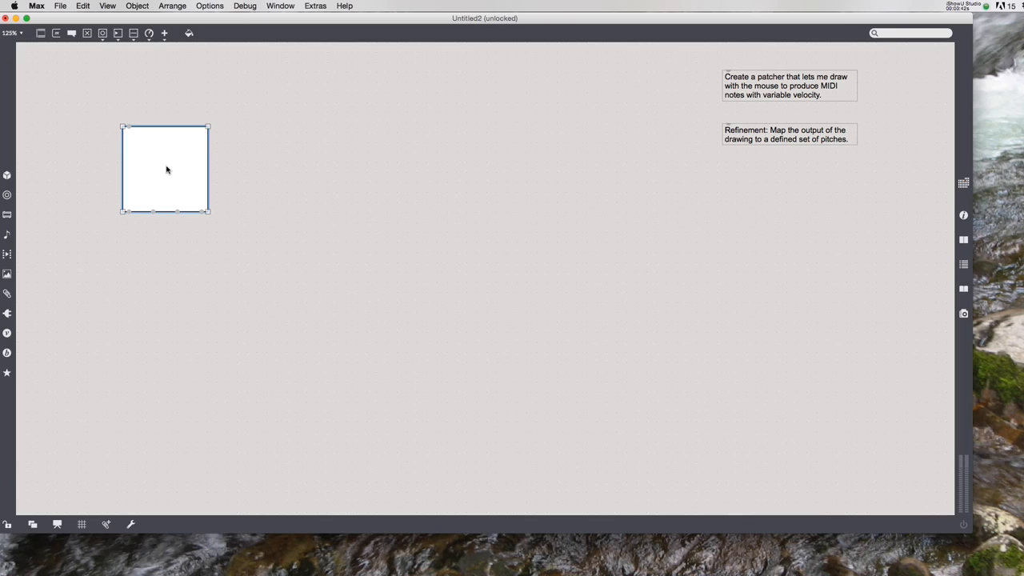
# Drag the lcd drawing area to a new position in the patcher
pyautogui.moveTo(144, 152); pyautogui.dragTo(184, 184)
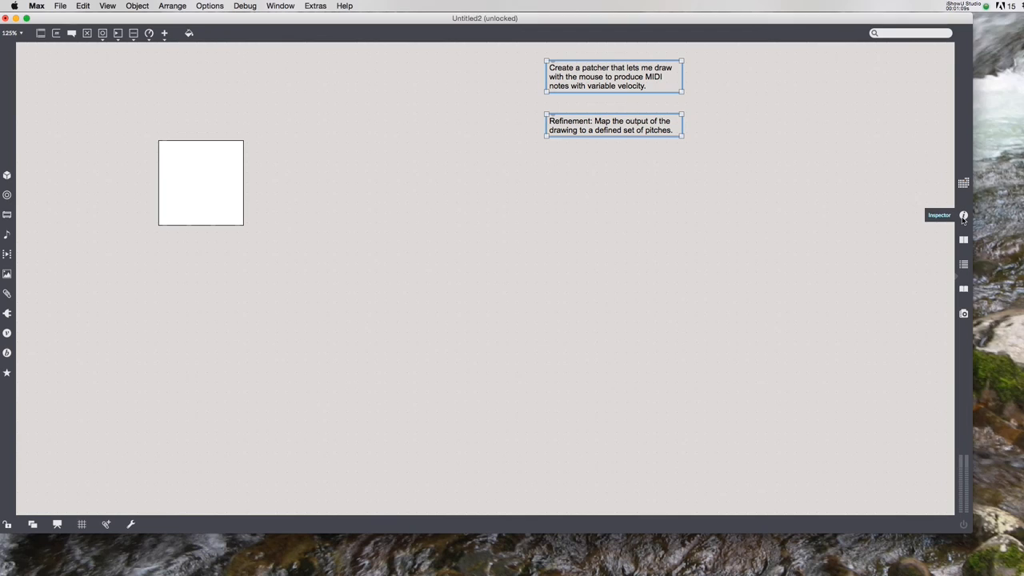
# Show the lcd's properties in the Inspector and move the lcd up toward the top-left
pyautogui.click(963, 214)
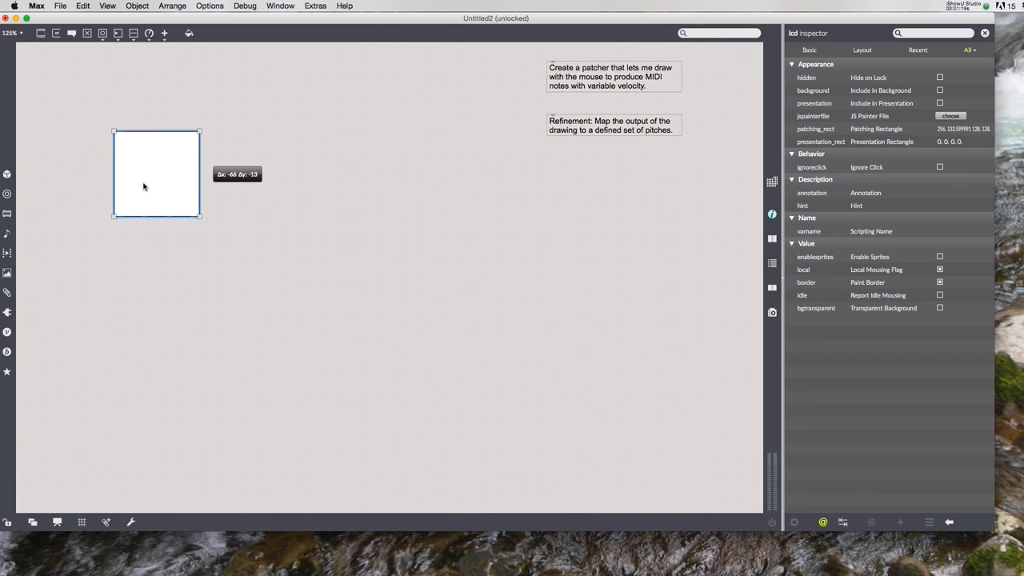
pyautogui.moveTo(156, 173); pyautogui.dragTo(156, 156)
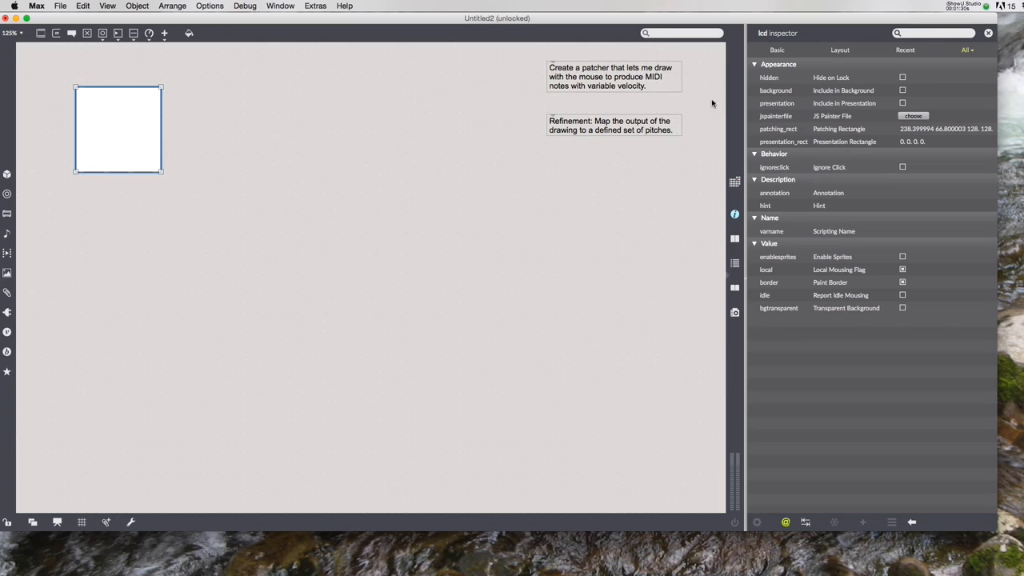
pyautogui.moveTo(942, 137)
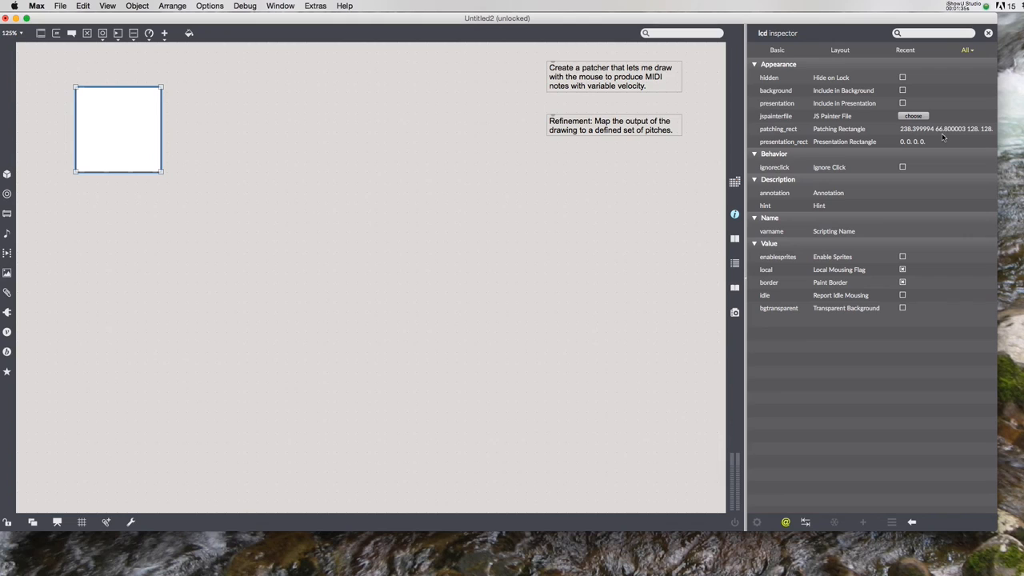
pyautogui.moveTo(985, 137)
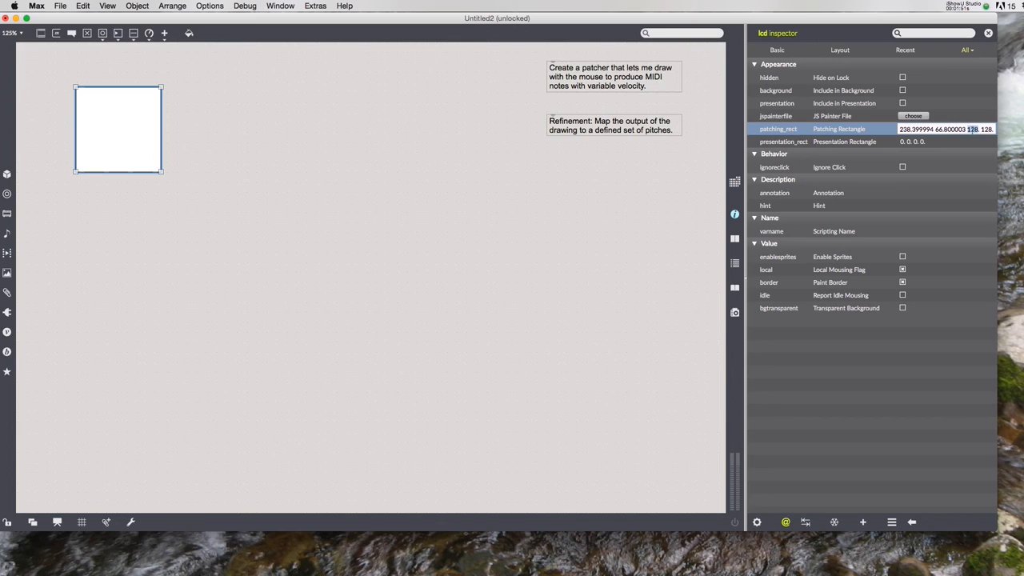
# Enter 256. 256. as the lcd's patching_rect size
pyautogui.write('256. 256.')
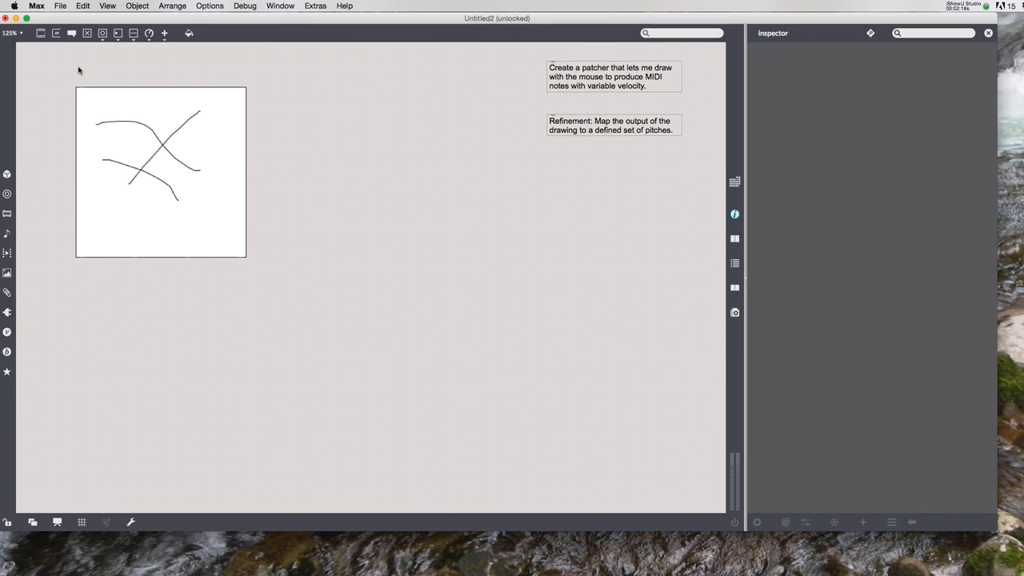
# Create a 'clear' message box and connect it to the lcd's inlet
pyautogui.write('clear')
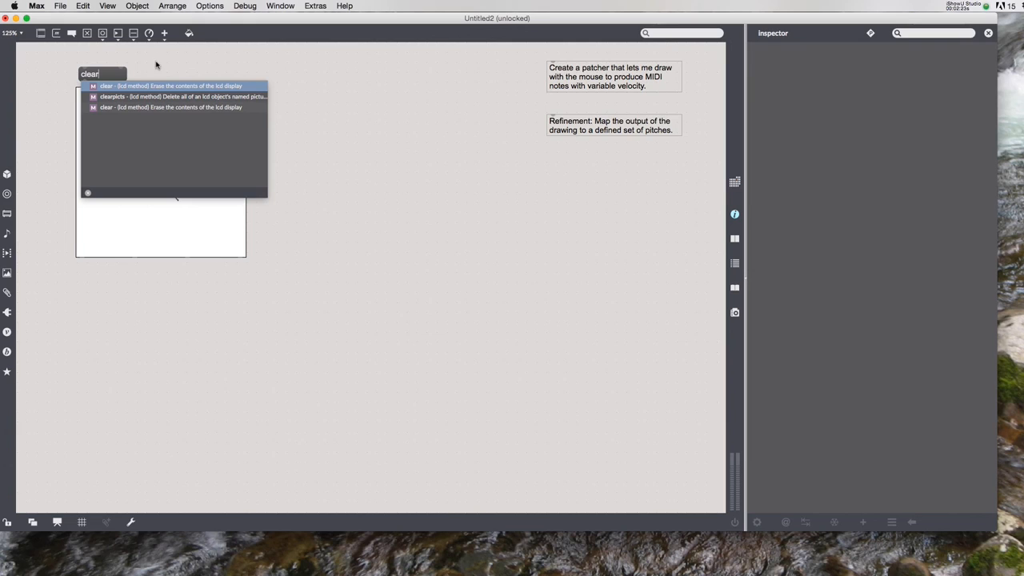
pyautogui.moveTo(140, 92)
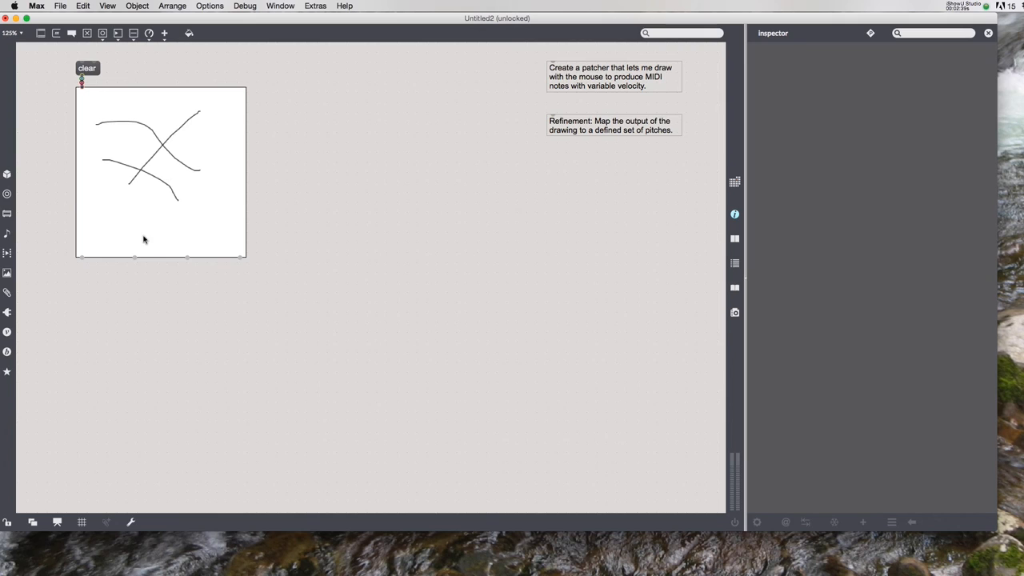
pyautogui.click(87, 68)
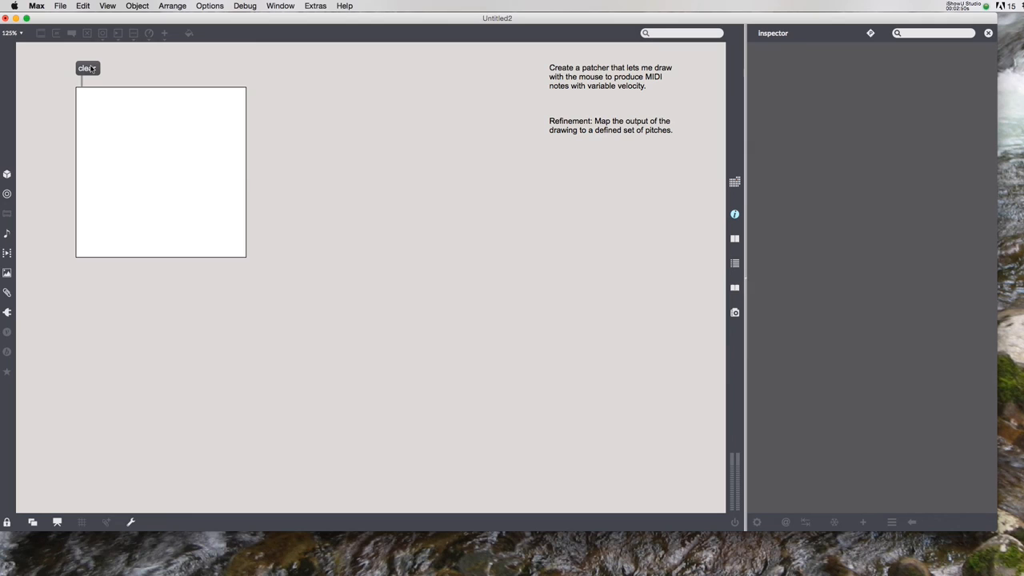
pyautogui.moveTo(97, 276)
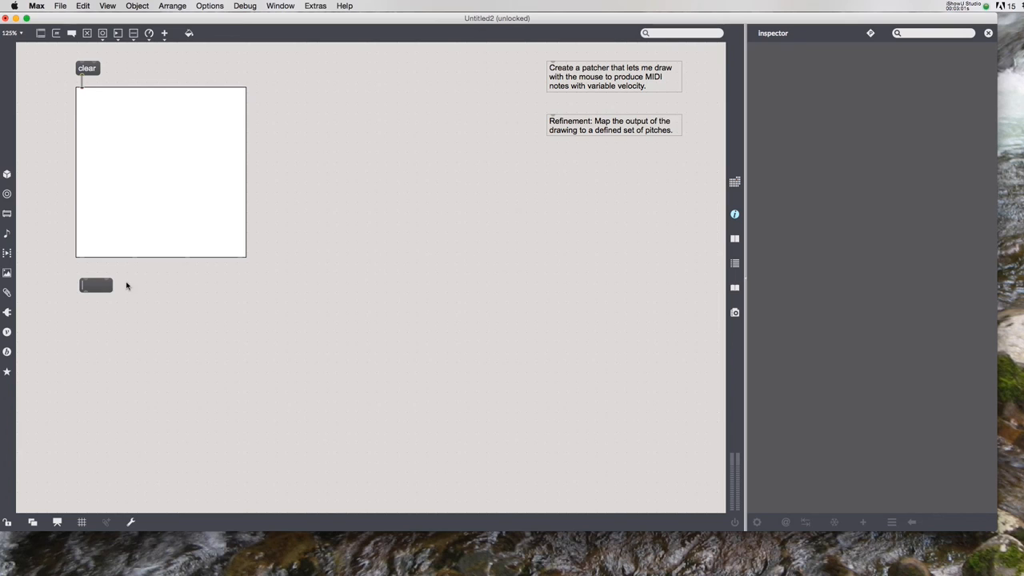
# Widen the empty message box and patch the lcd's left outlet into its right inlet
pyautogui.click(96, 285)
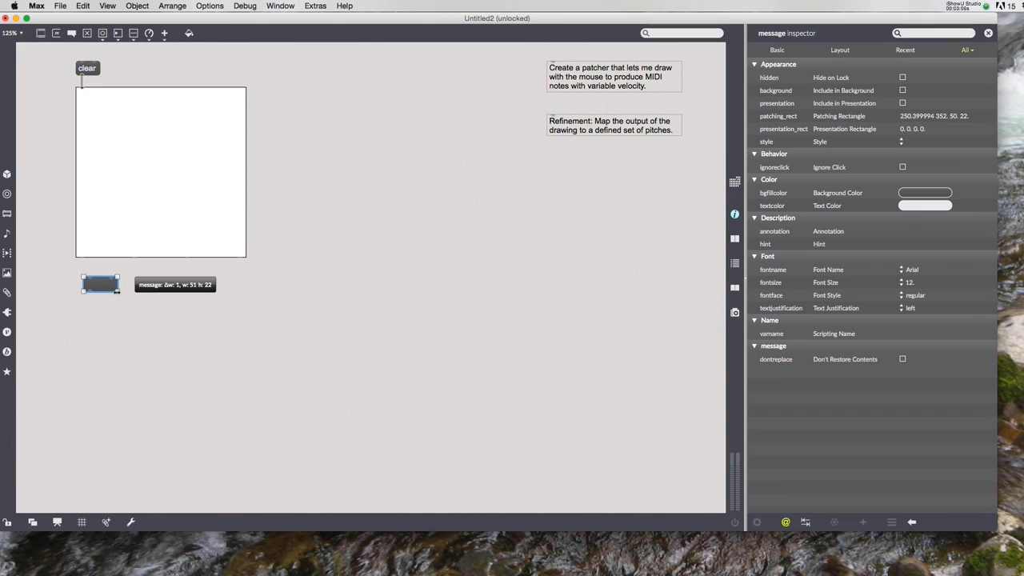
pyautogui.moveTo(100, 284); pyautogui.dragTo(134, 286)
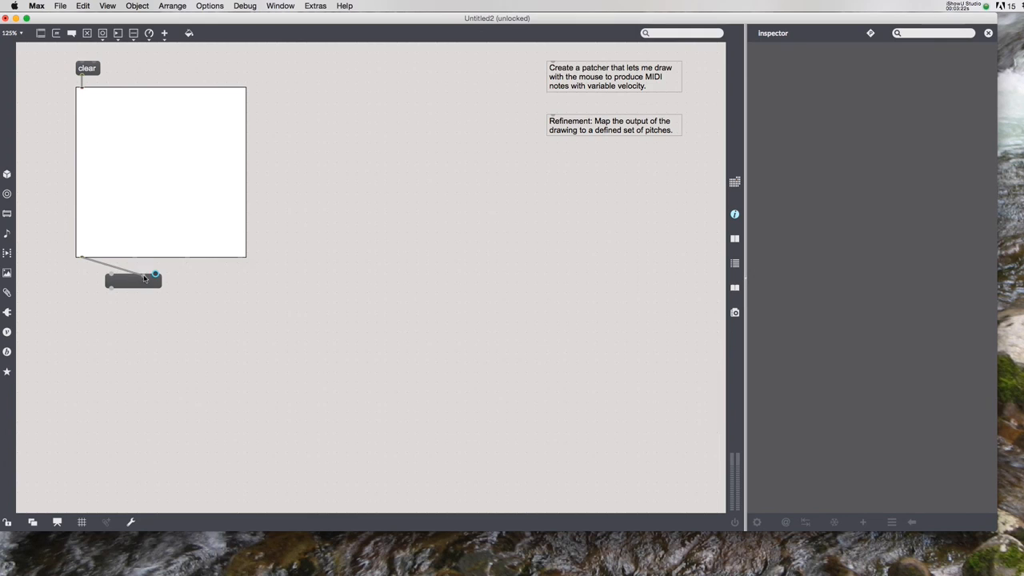
pyautogui.moveTo(156, 275)
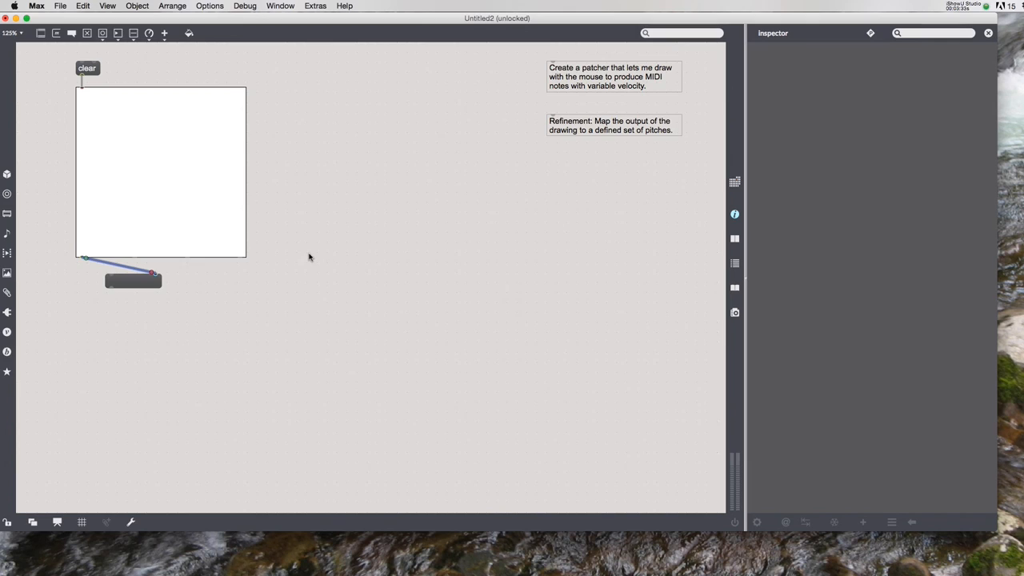
pyautogui.moveTo(90, 143); pyautogui.dragTo(198, 132)
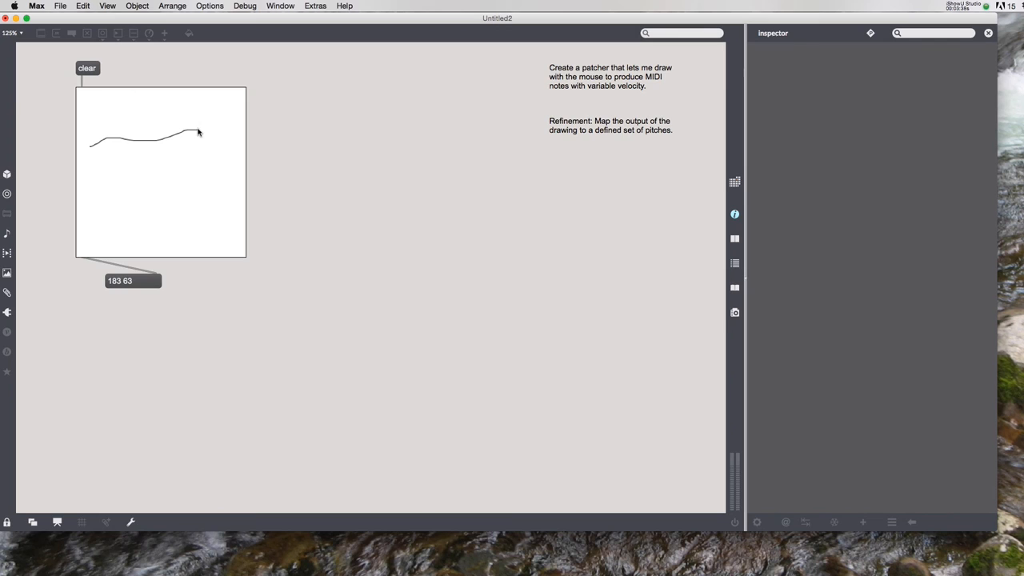
# Draw test strokes in the lcd, then erase them with the clear message
pyautogui.click(87, 67)
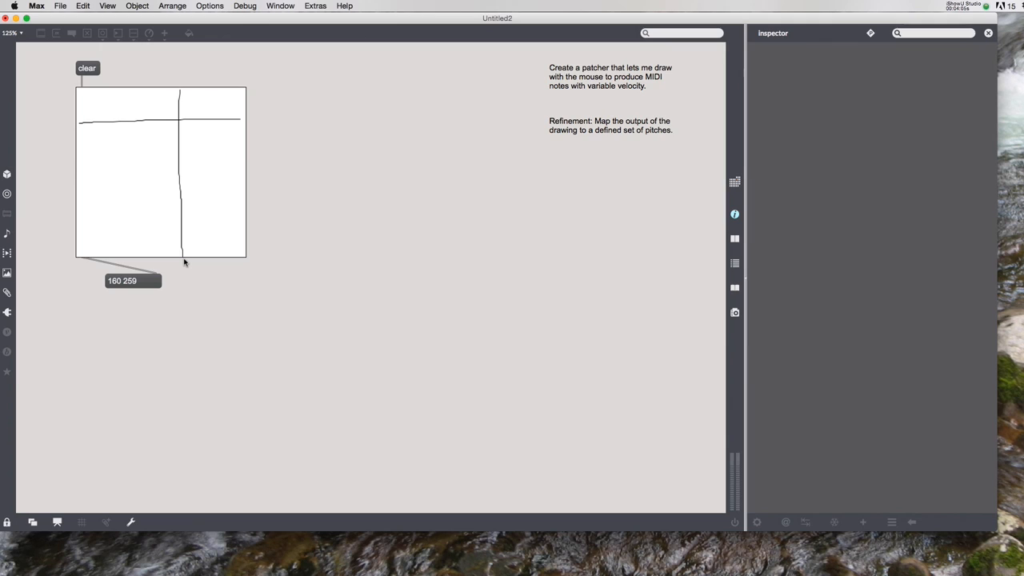
pyautogui.click(87, 68)
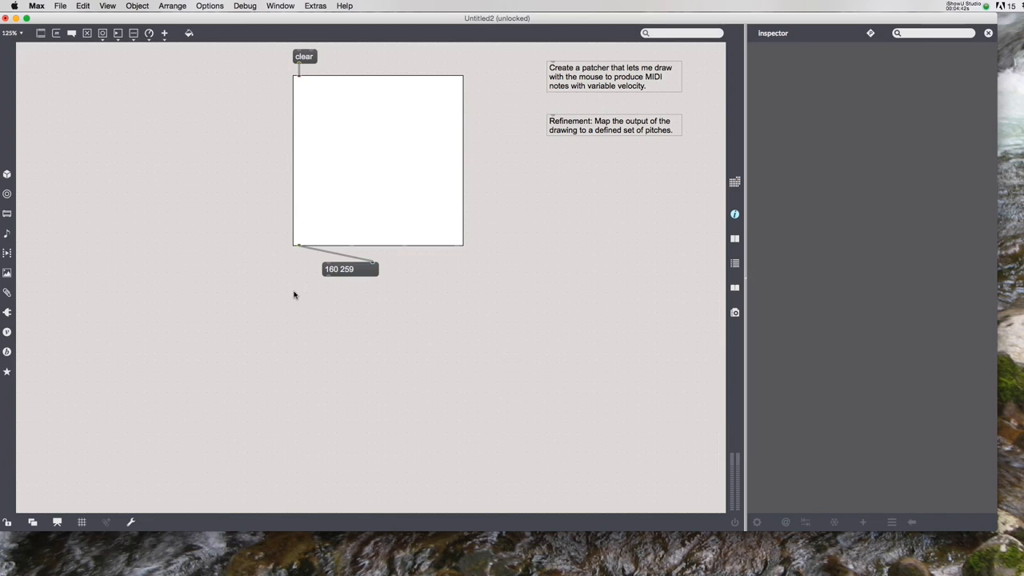
# Create an 'unpack 0 0' object below the coordinate message
pyautogui.write('unpack')
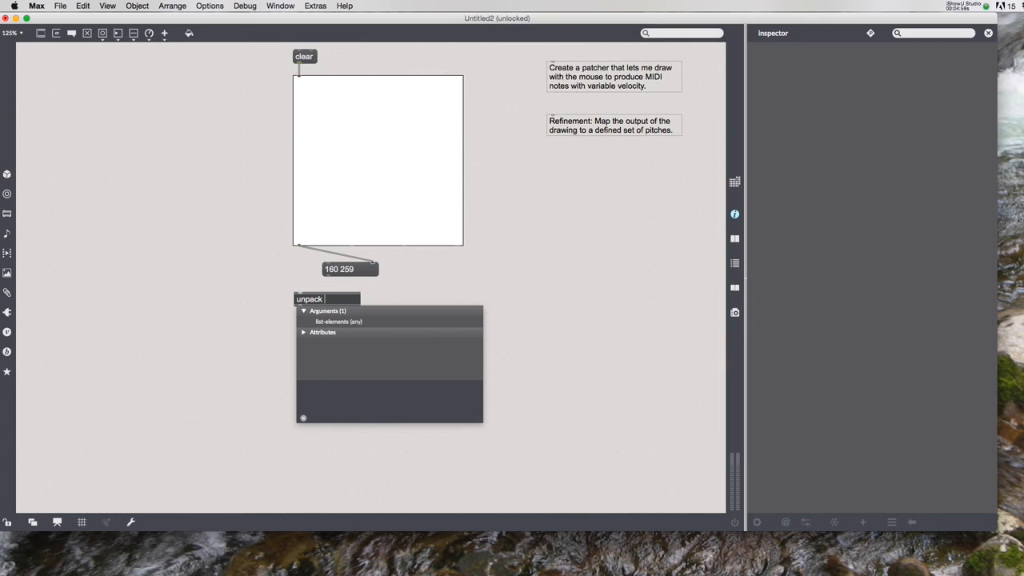
pyautogui.write('00')
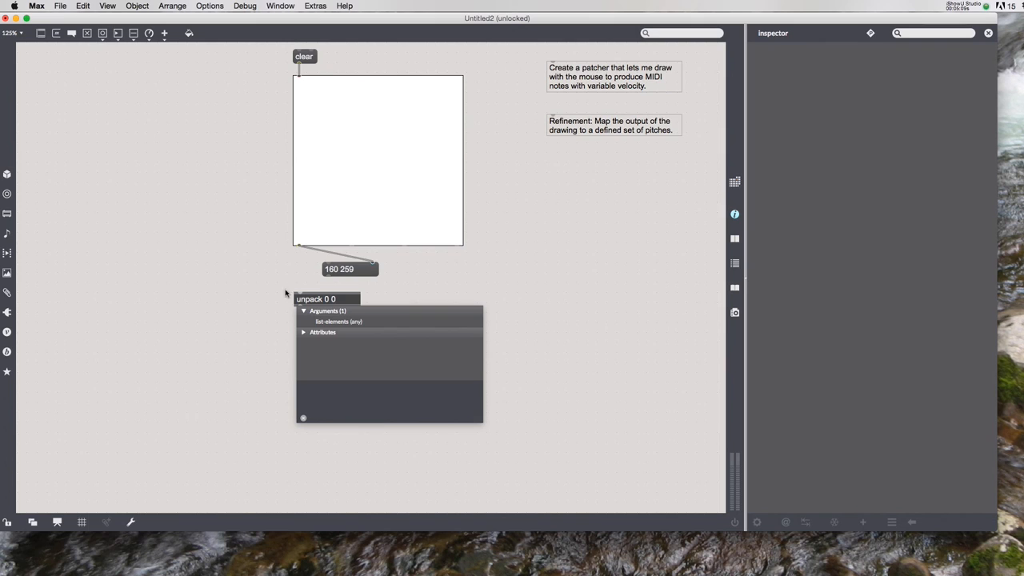
pyautogui.click(315, 297)
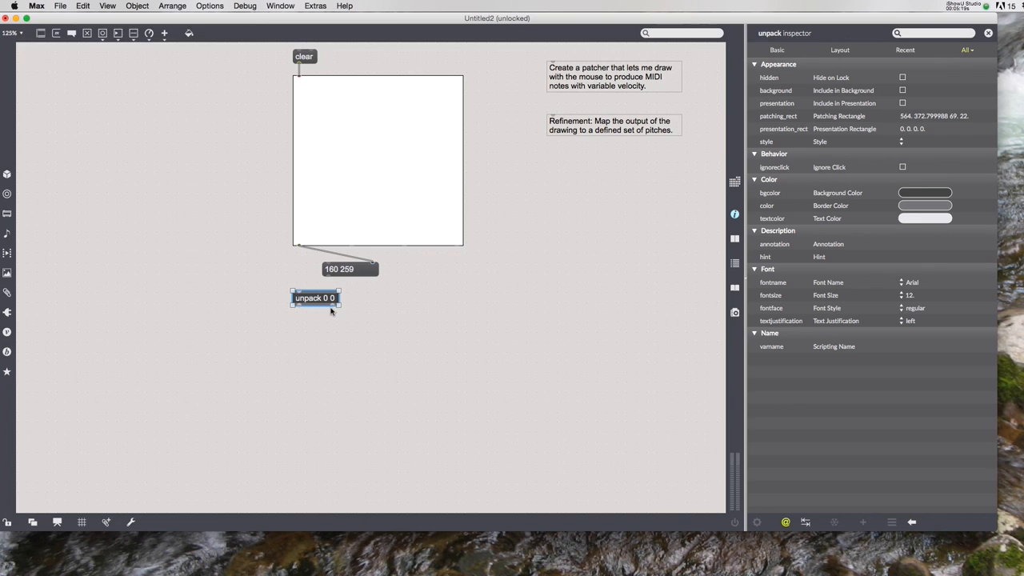
# Wire the lcd output to unpack, draw to test split values, then clear the canvas
pyautogui.moveTo(316, 298); pyautogui.dragTo(315, 290)
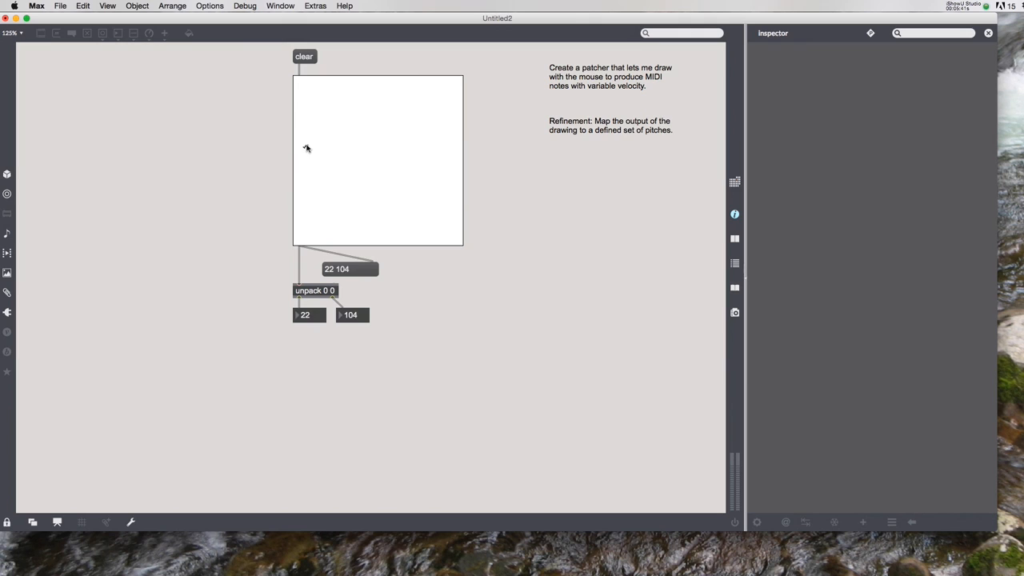
pyautogui.moveTo(308, 148); pyautogui.dragTo(428, 136)
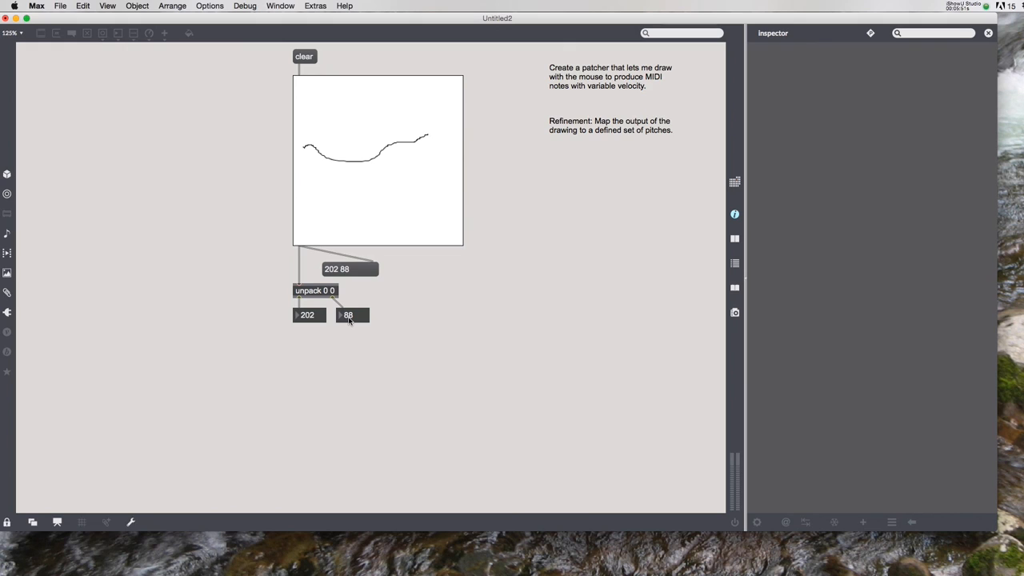
pyautogui.moveTo(288, 361)
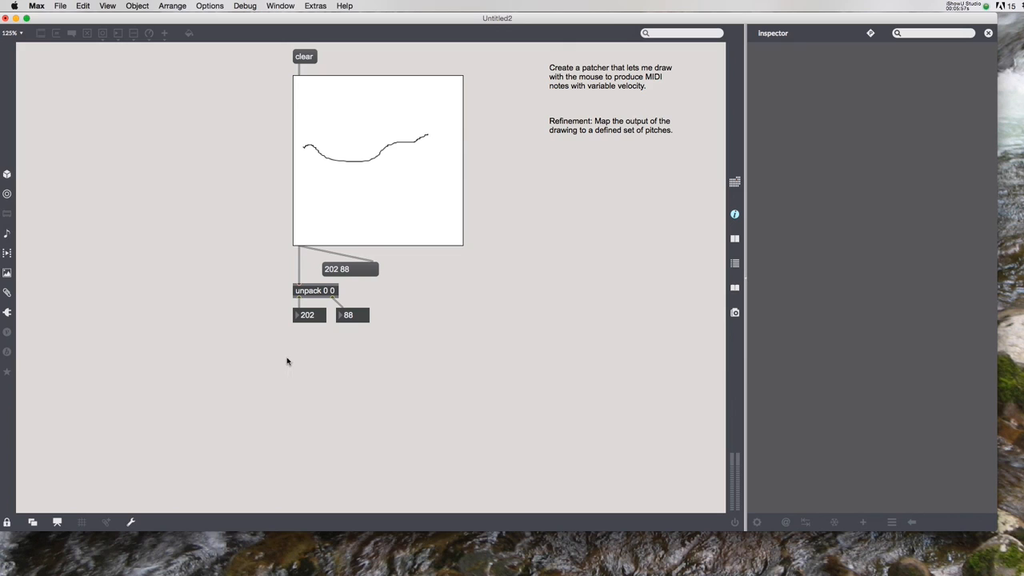
pyautogui.click(304, 56)
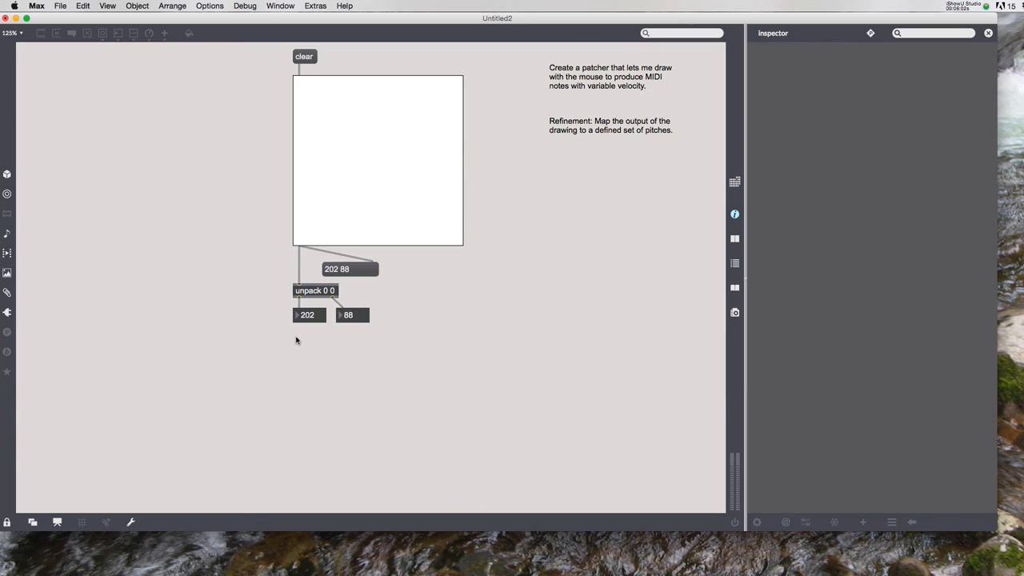
# Create a 'makenote 127 250' object feeding noteout below the number boxes
pyautogui.write('makenote 127 250')
pyautogui.write('noteout')
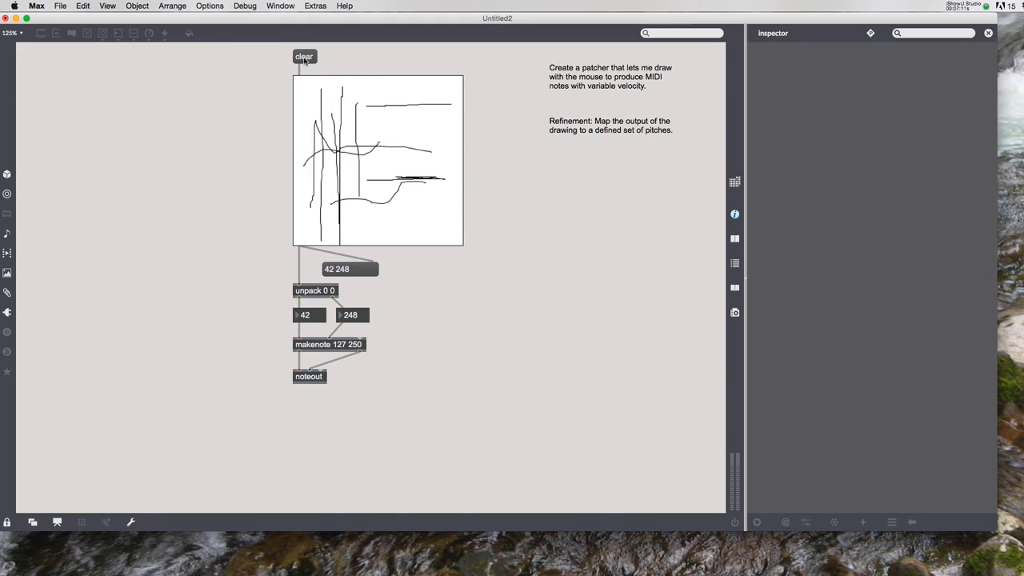
# Clear the lcd canvas and move makenote and noteout lower to make room
pyautogui.click(304, 56)
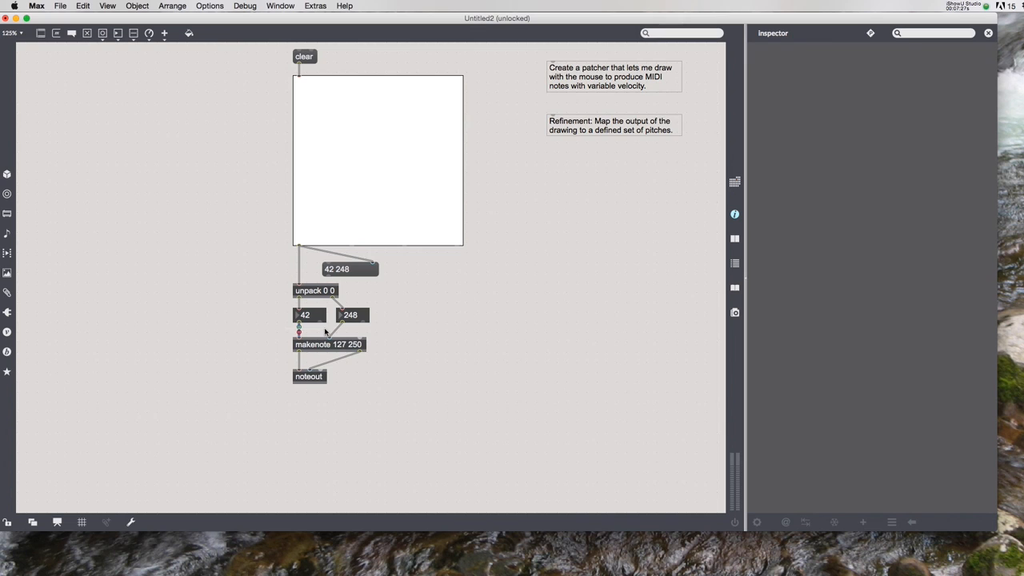
pyautogui.moveTo(328, 344); pyautogui.dragTo(328, 380)
pyautogui.write('scale')
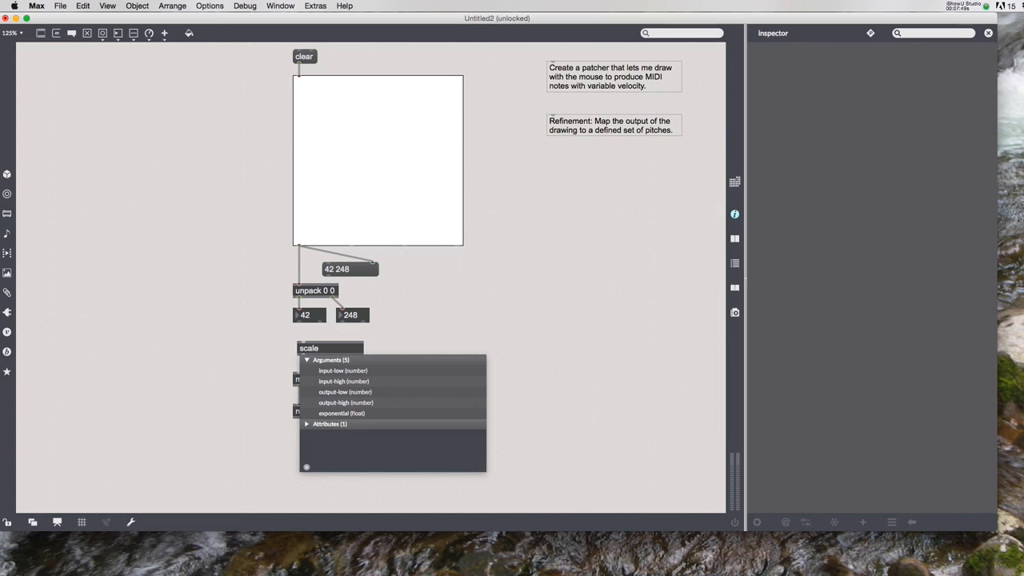
# Complete the first object as 'scale 0 255 0 127'
pyautogui.write('0 255 0 127')
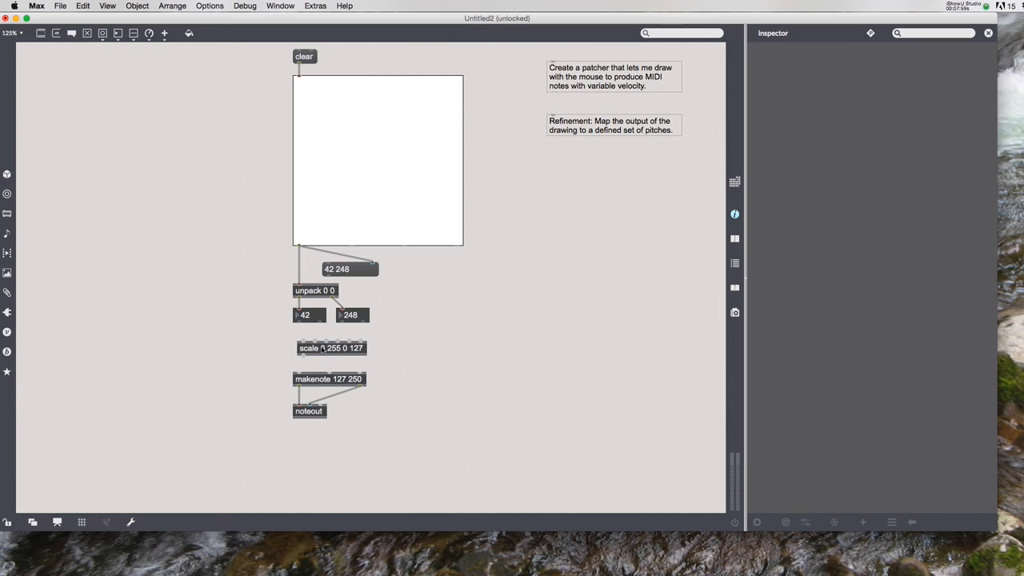
pyautogui.click(305, 361)
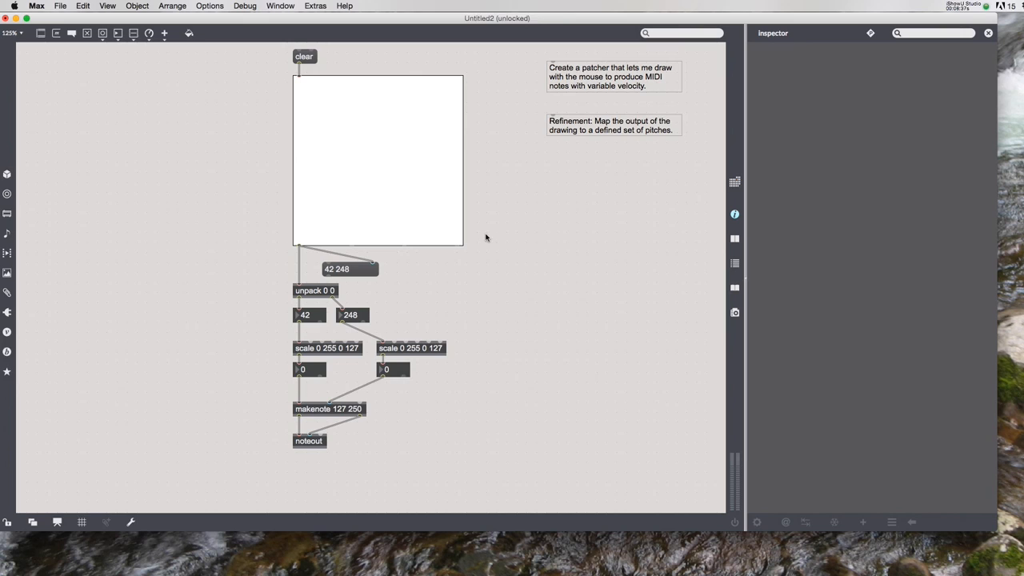
# Drag two horizontal strokes across the lcd to read the scaled values
pyautogui.moveTo(298, 153); pyautogui.dragTo(463, 152)
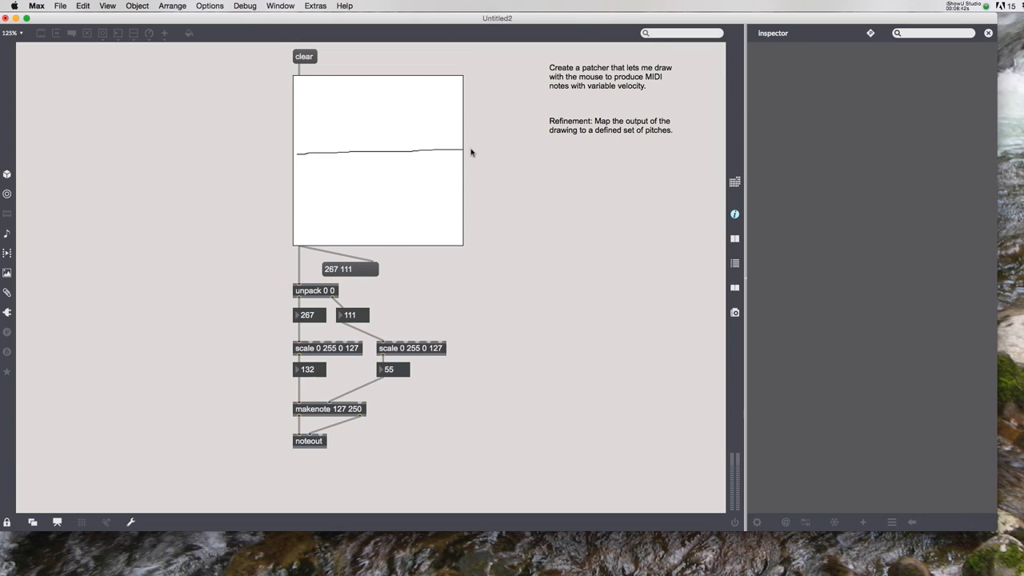
pyautogui.moveTo(472, 154)
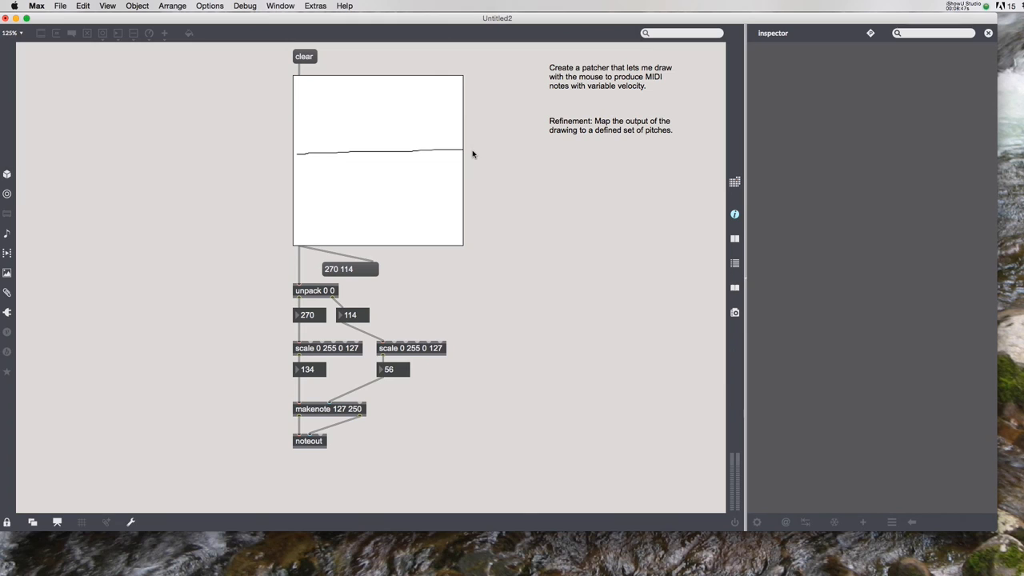
pyautogui.moveTo(324, 172); pyautogui.dragTo(456, 170)
pyautogui.write(' 0')
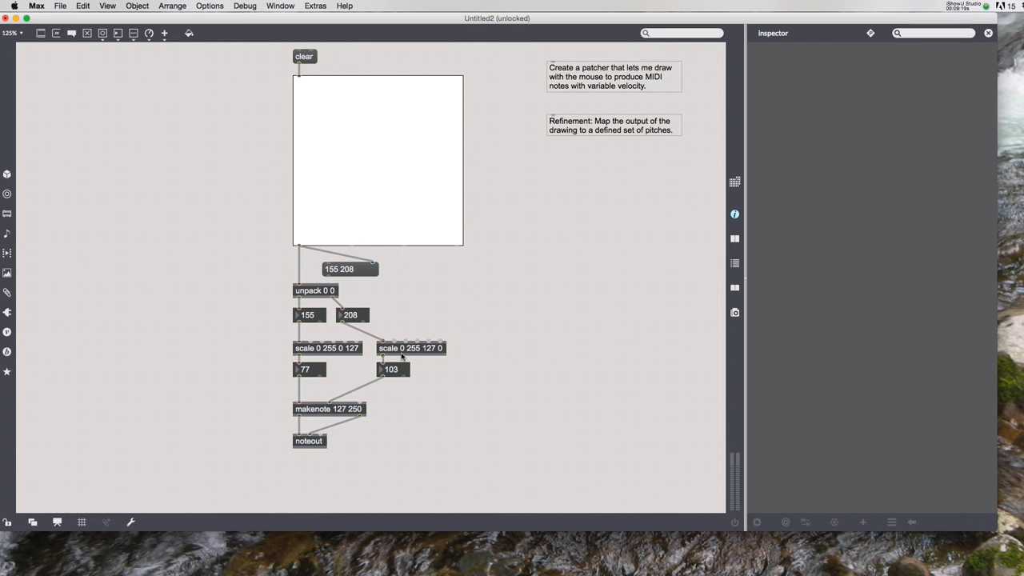
pyautogui.moveTo(447, 356)
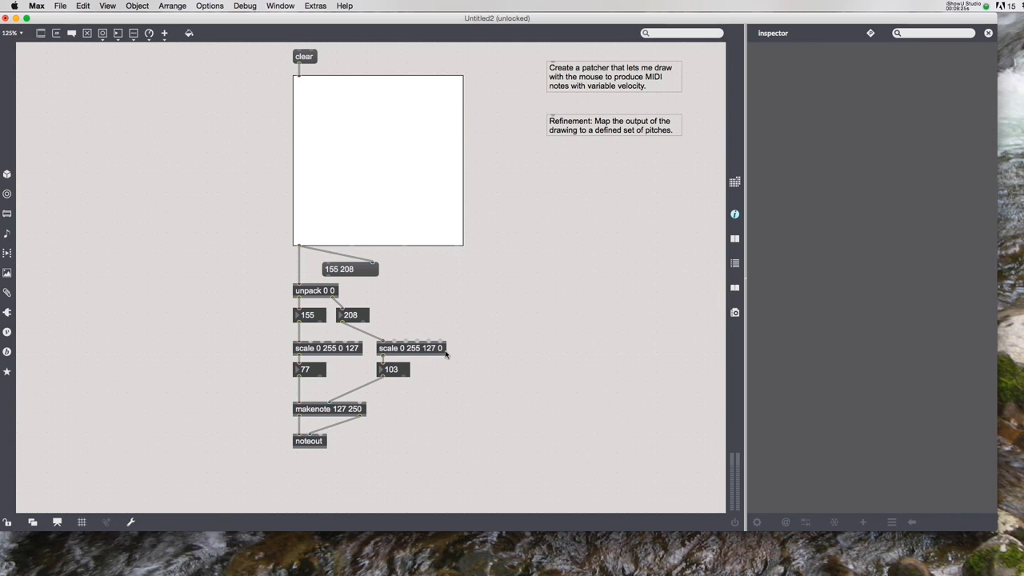
# Draw a rising stroke in the lcd, yielding 56 pitch and inverted 121 velocity
pyautogui.moveTo(308, 217); pyautogui.dragTo(368, 84)
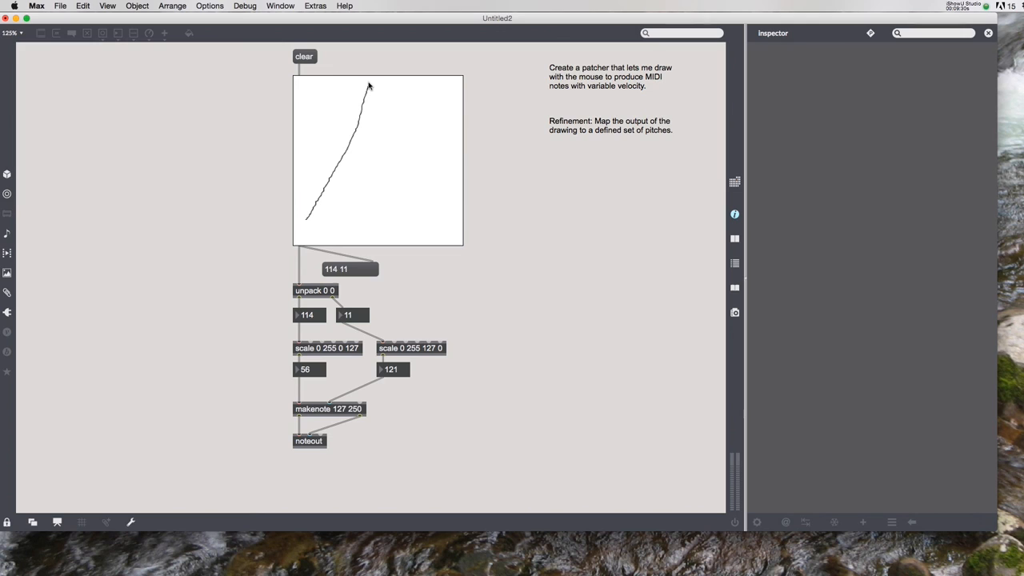
# Scribble vertical strokes in the lcd, checking readings like 103 and 18, then clear it
pyautogui.moveTo(370, 83); pyautogui.dragTo(366, 226)
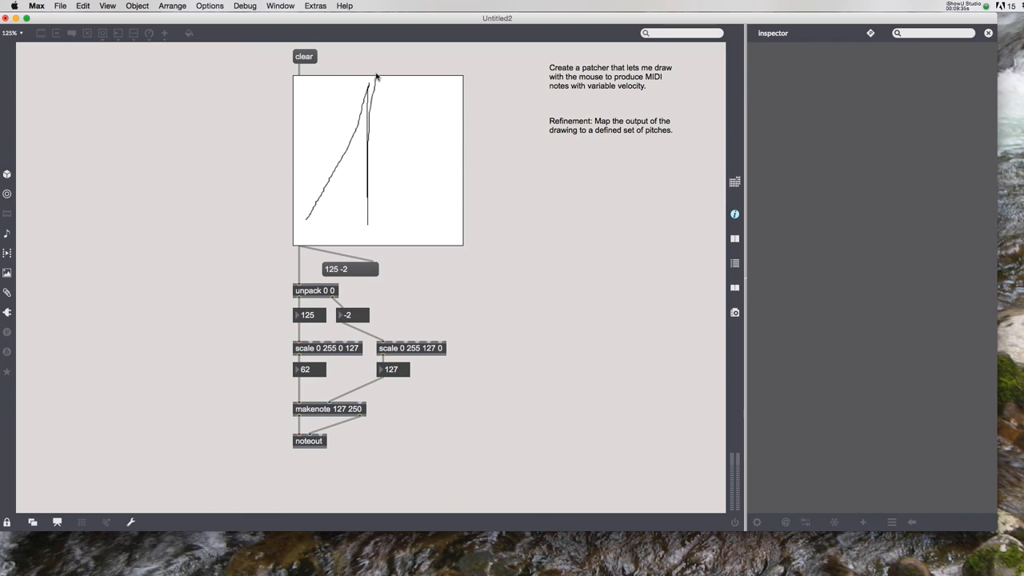
pyautogui.moveTo(376, 76); pyautogui.dragTo(412, 206)
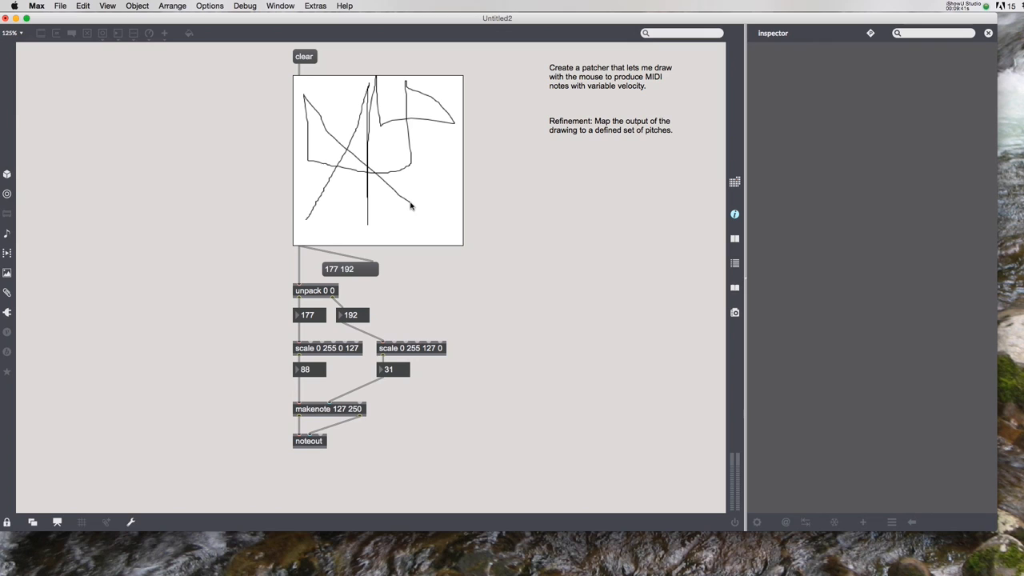
pyautogui.click(304, 56)
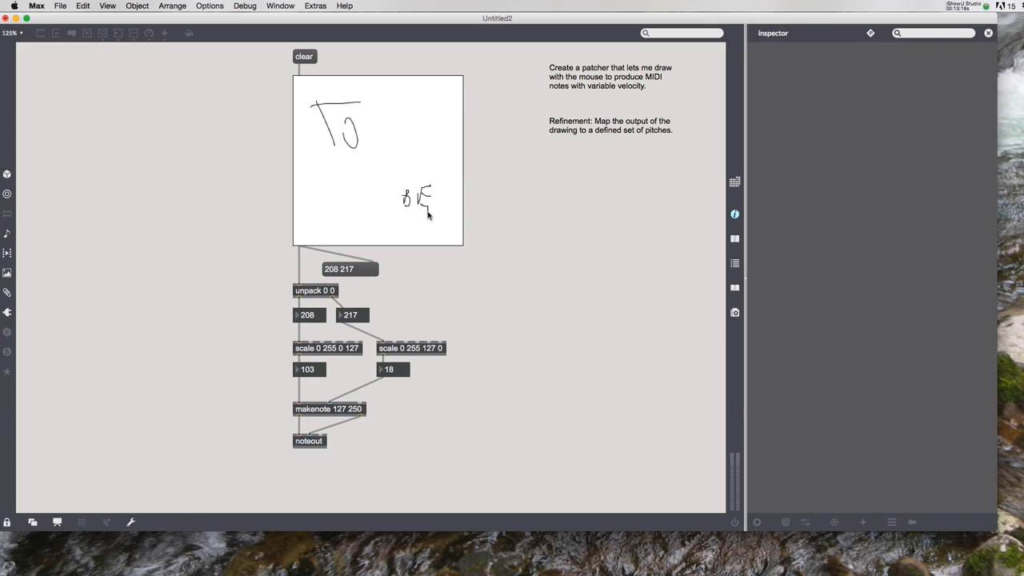
pyautogui.click(304, 56)
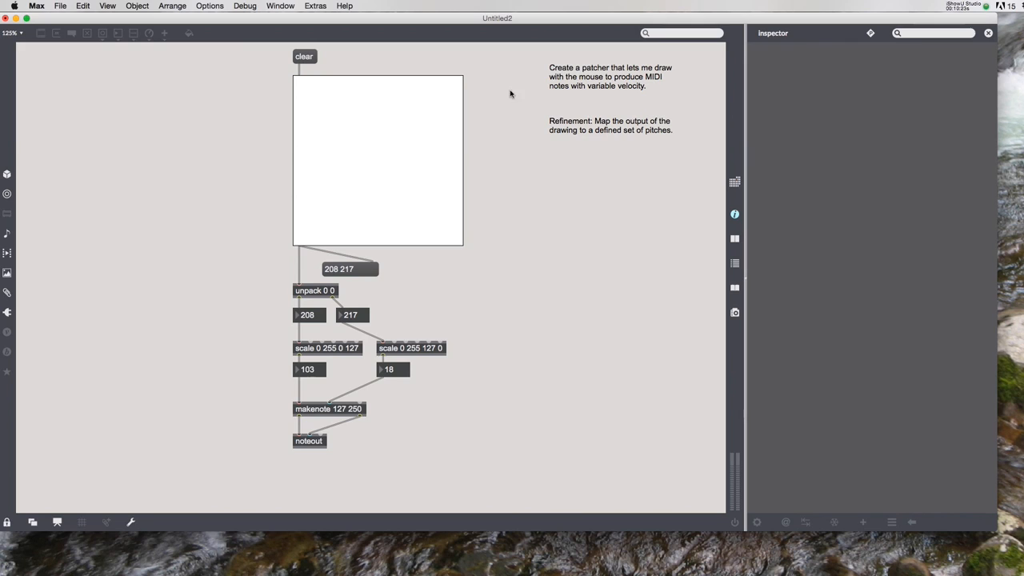
pyautogui.moveTo(341, 170)
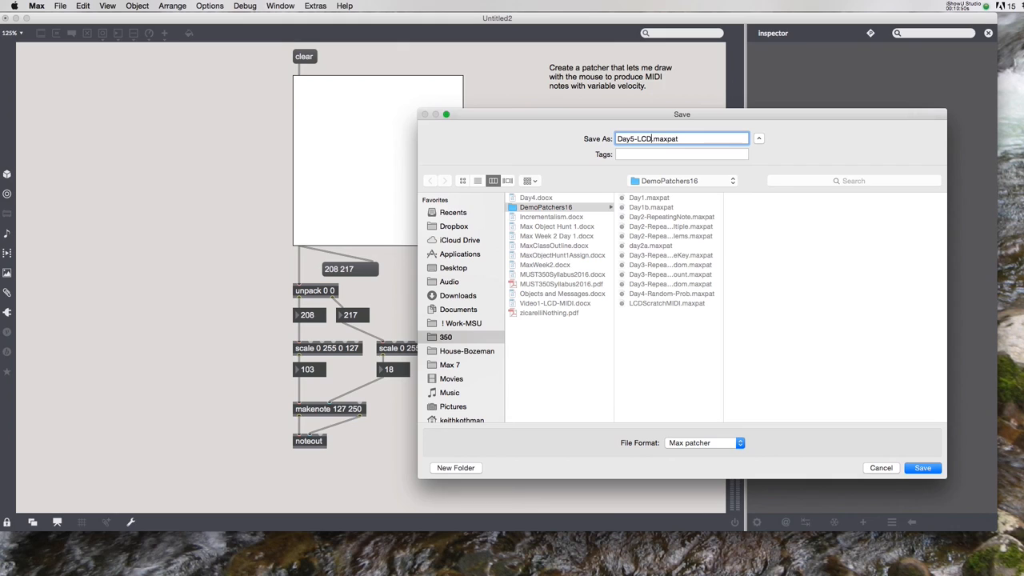
# Enter the filename Day5-LCD-MIDI-1 in the DemoPatchers16 save dialog
pyautogui.write('-MIDI')
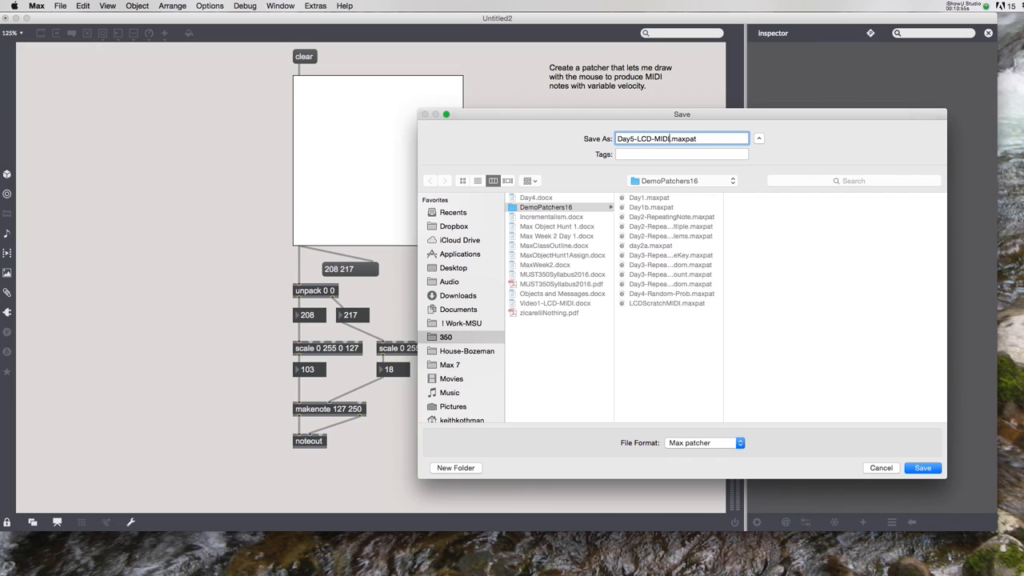
pyautogui.write('-1')
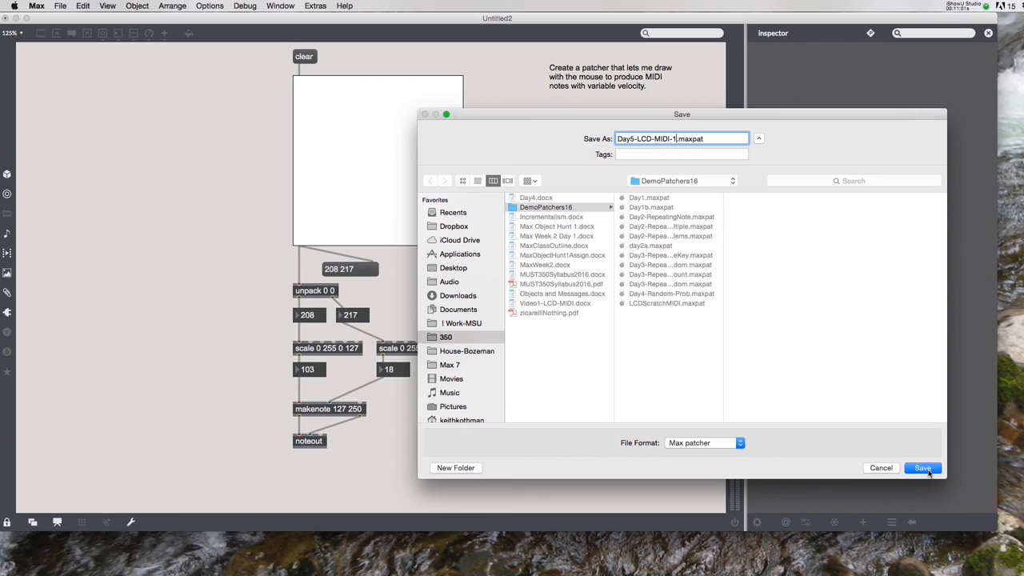